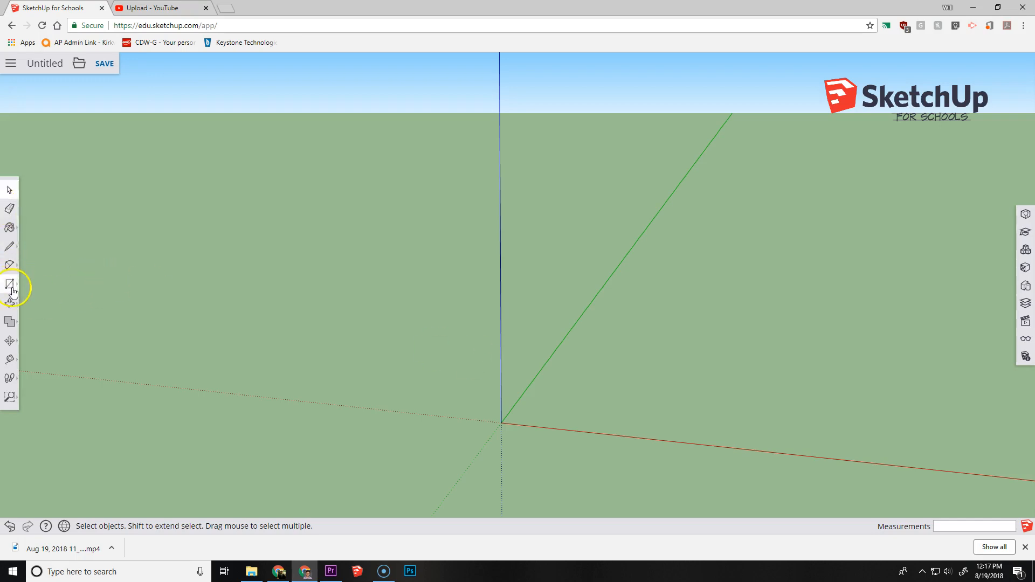
Step: Draw a ground-plane rectangle from the origin, then orbit down to near ground level
click(10, 284)
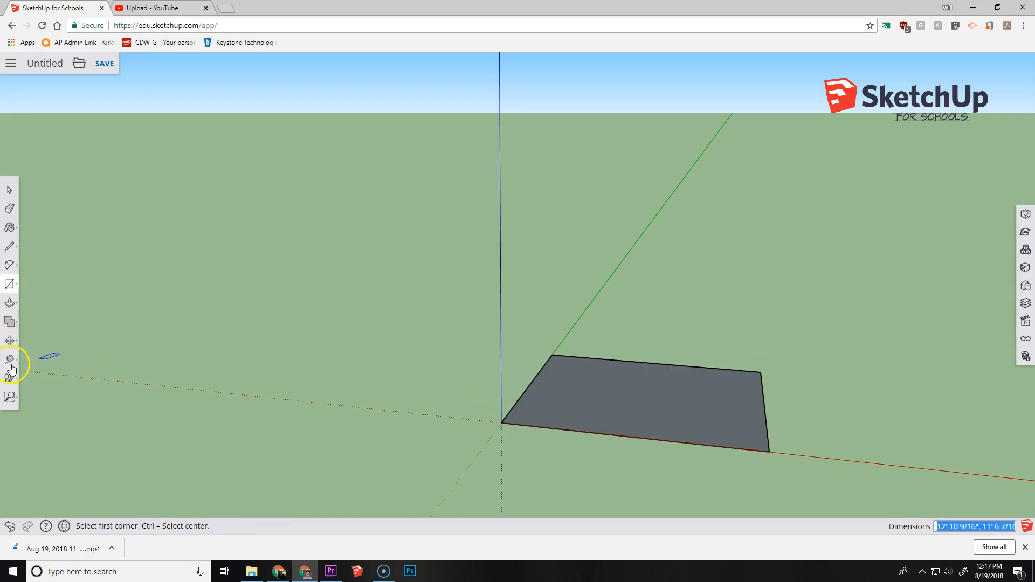
click(10, 359)
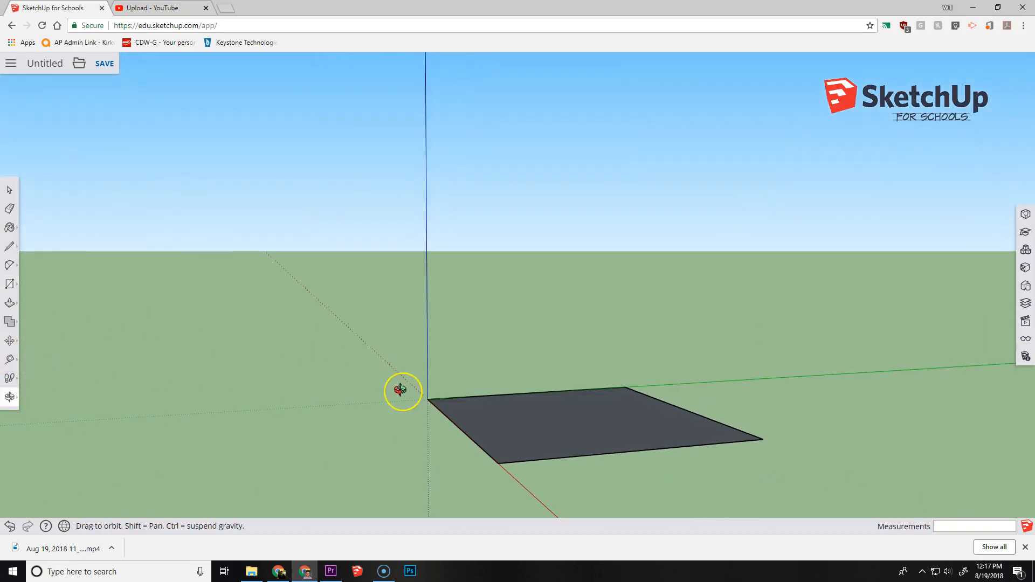
drag(400, 389, 114, 203)
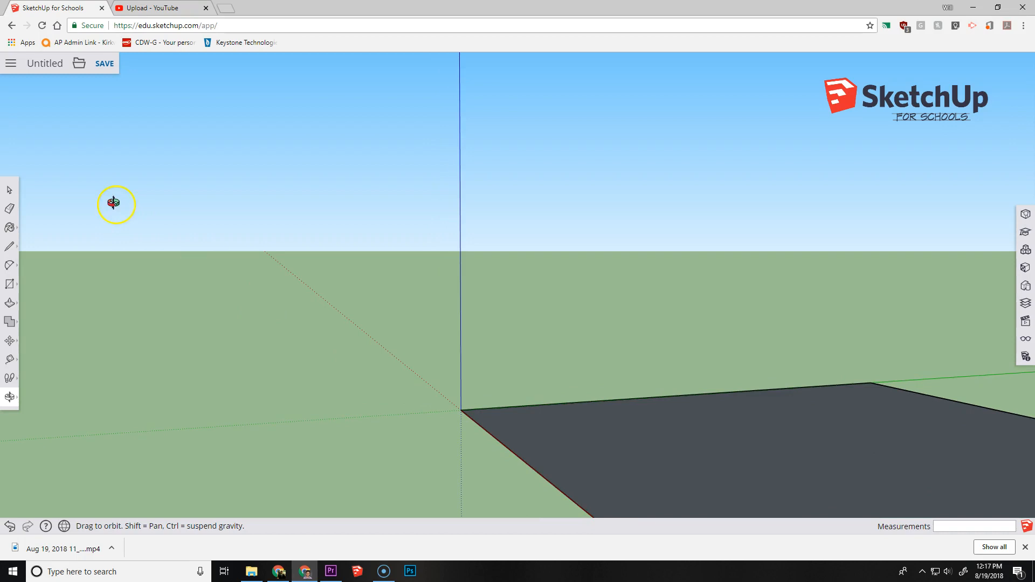
Step: Switch to the Push/Pull tool to give the rectangle thickness
click(9, 265)
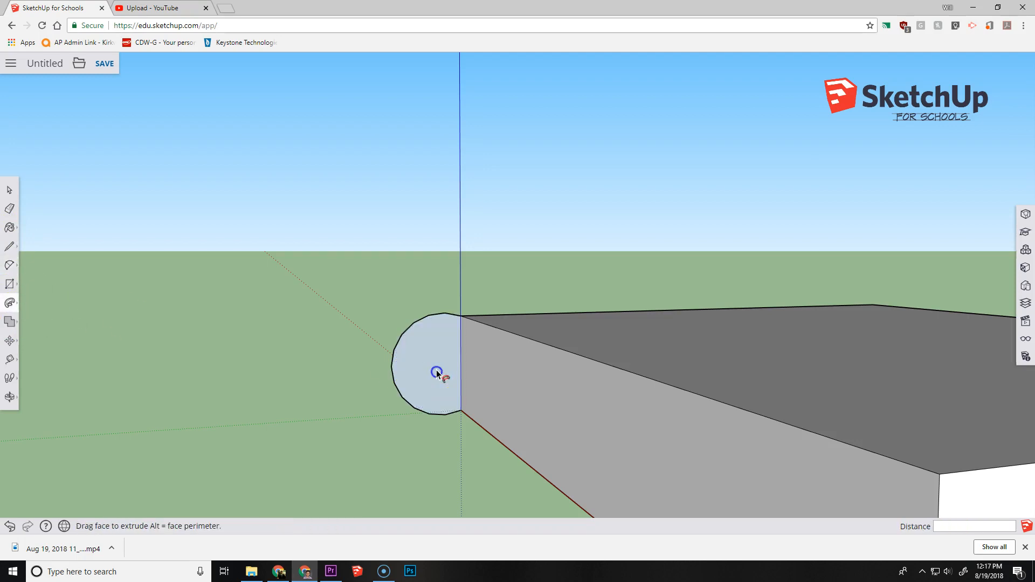
Step: Pull the circle along the slab's front edge into a cylinder nose
drag(436, 374, 941, 479)
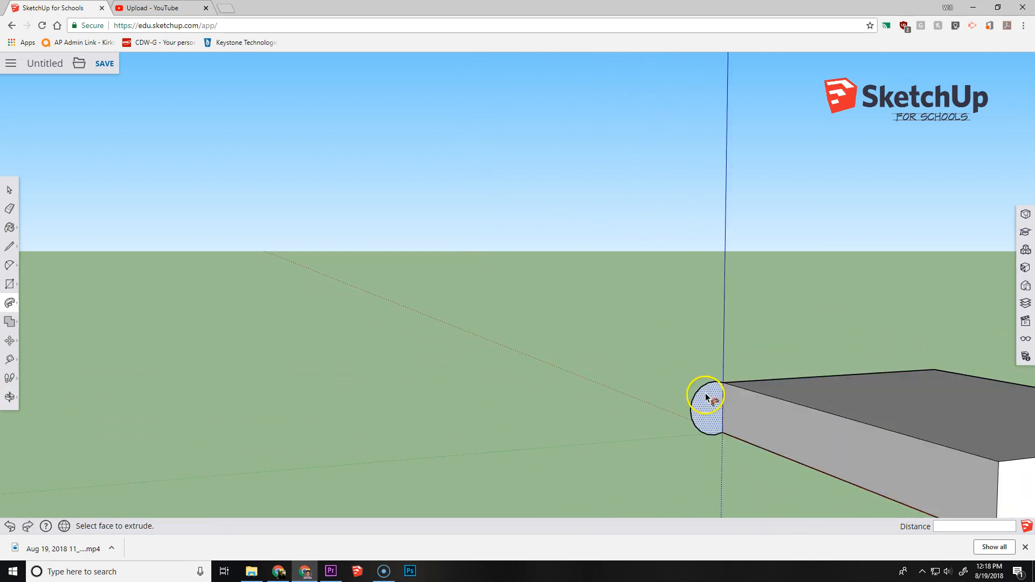
drag(706, 397, 997, 462)
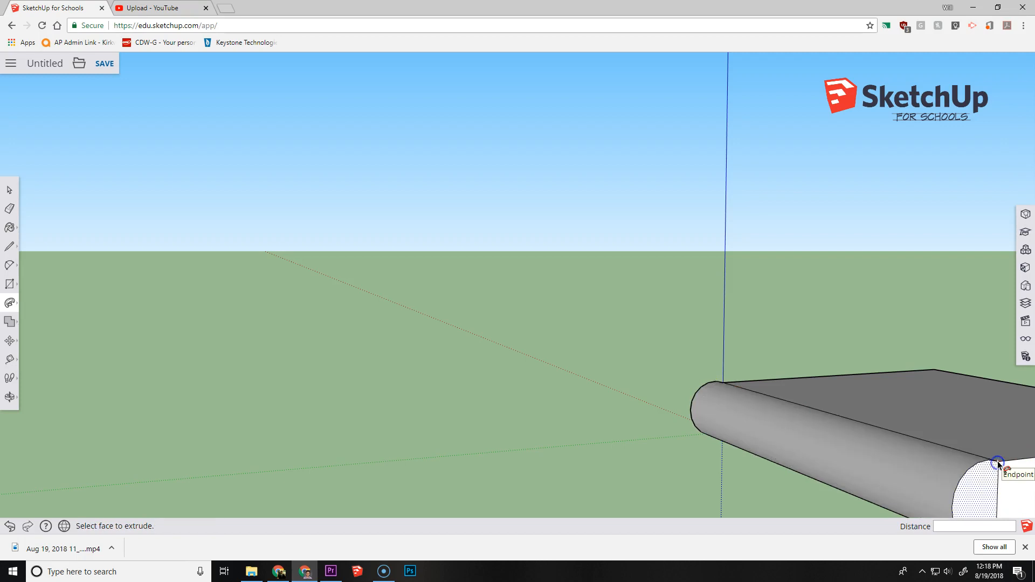